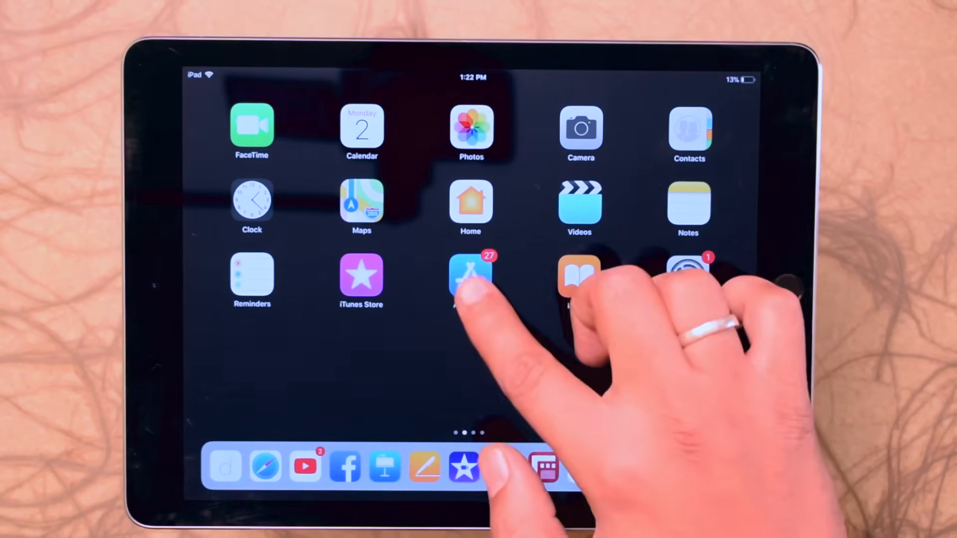
Step: Open the App Store and dismiss the 'Cannot Connect to App Store' error
{"action": "left_click", "coordinate": [469, 279]}
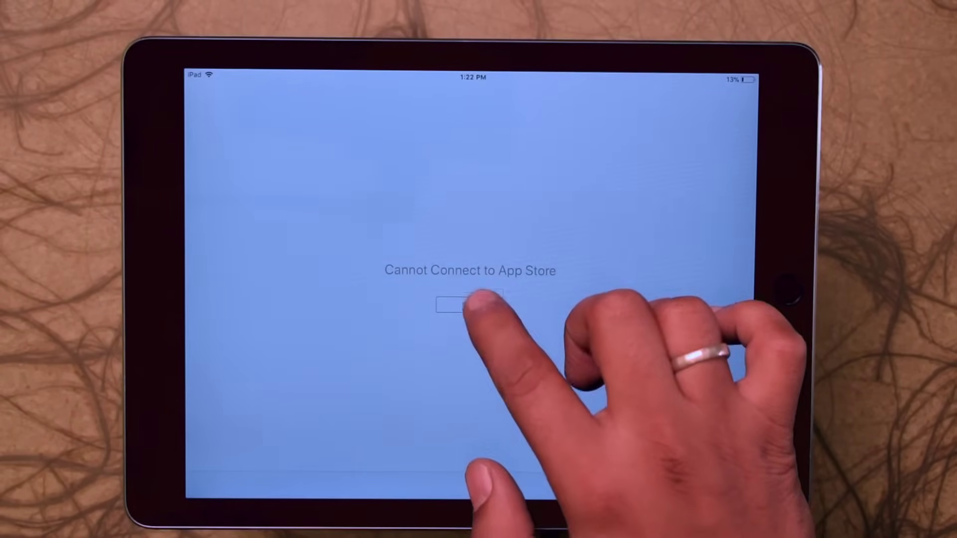
{"action": "left_click", "coordinate": [458, 307]}
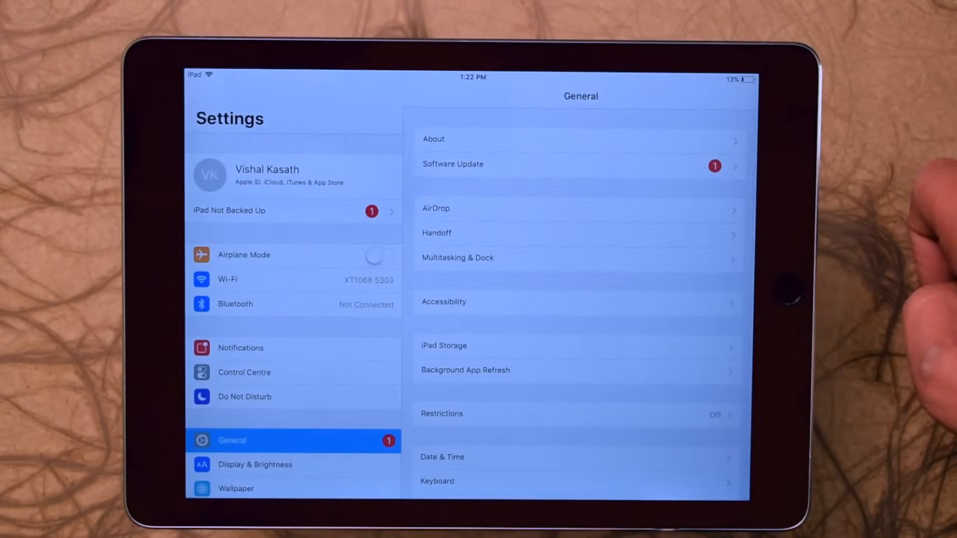
Step: Switch on Apps and Updates automatic downloads in iTunes & App Store settings
{"action": "scroll", "scroll_direction": "down", "scroll_amount": 3}
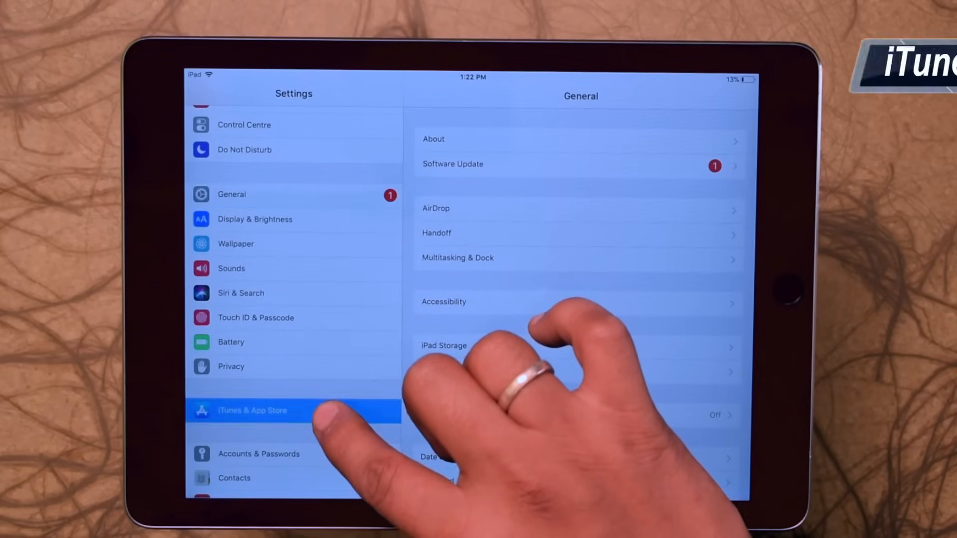
{"action": "left_click", "coordinate": [252, 411]}
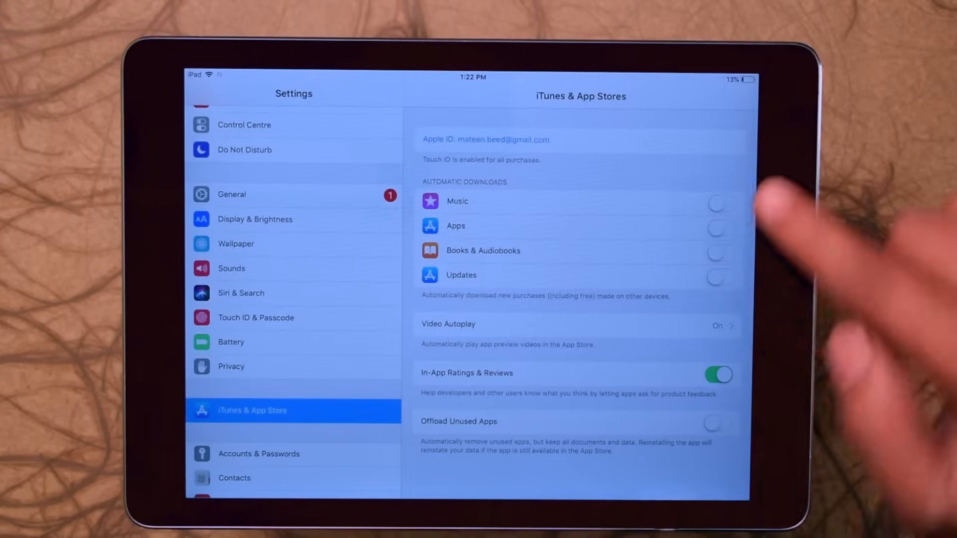
{"action": "left_click", "coordinate": [718, 231]}
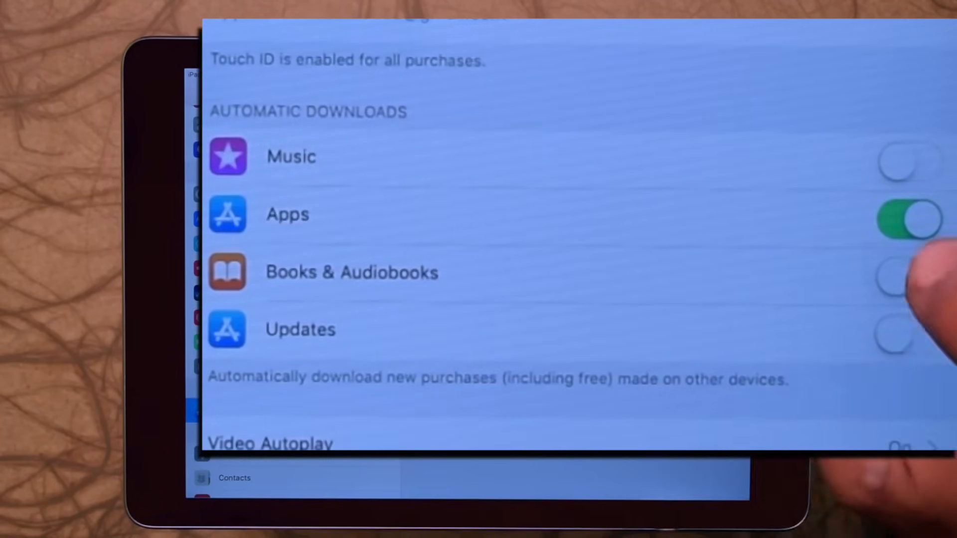
{"action": "left_click", "coordinate": [905, 337]}
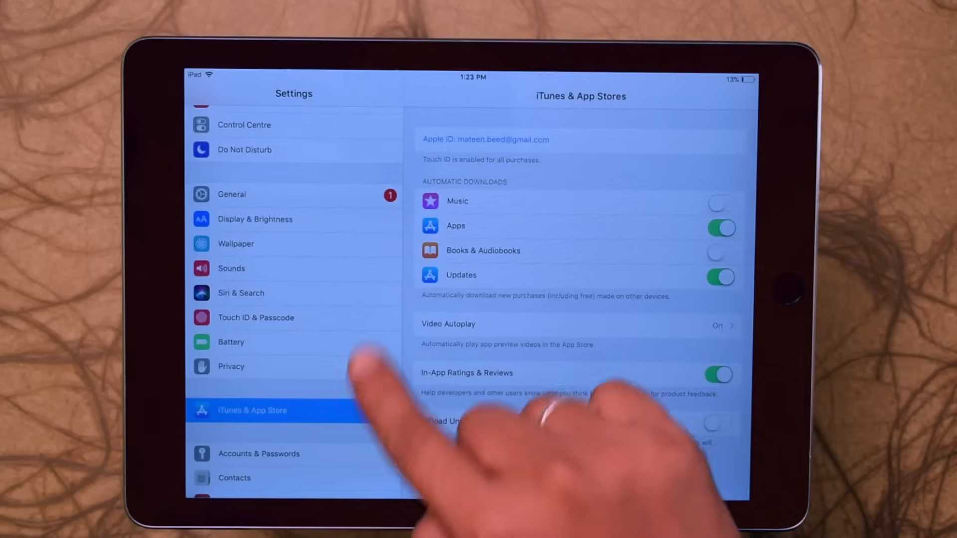
{"action": "left_click", "coordinate": [232, 194]}
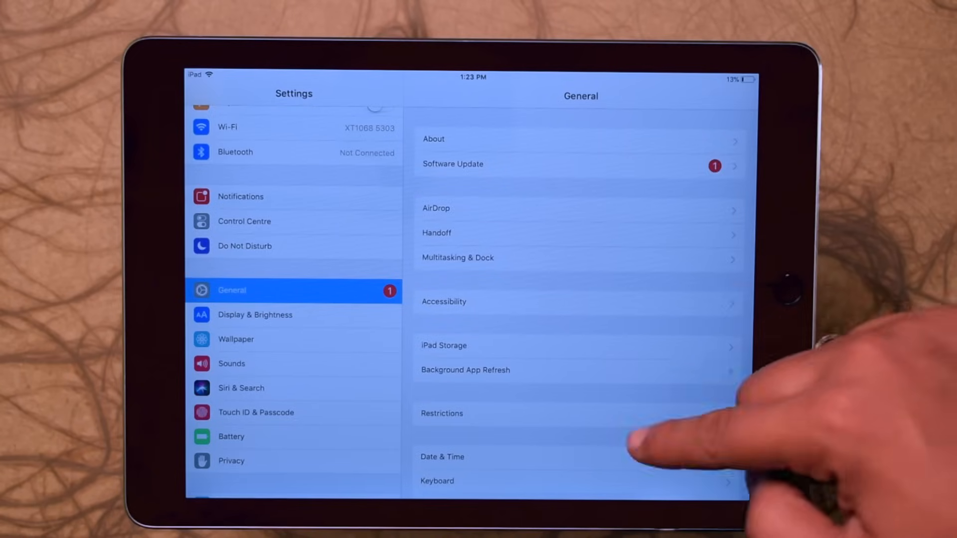
Step: Turn off automatic Date & Time and choose Mumbai, India as the time zone
{"action": "scroll", "scroll_direction": "down", "scroll_amount": 3}
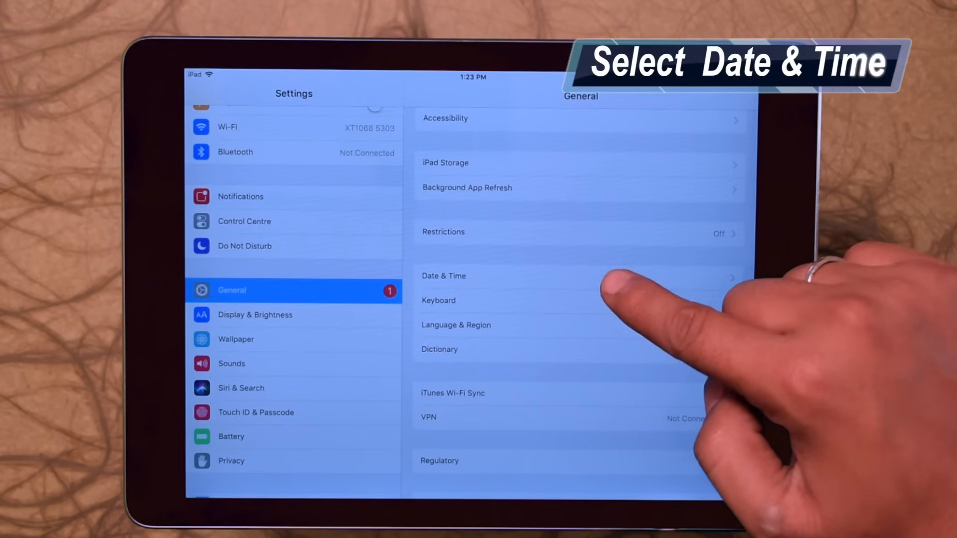
{"action": "left_click", "coordinate": [444, 276]}
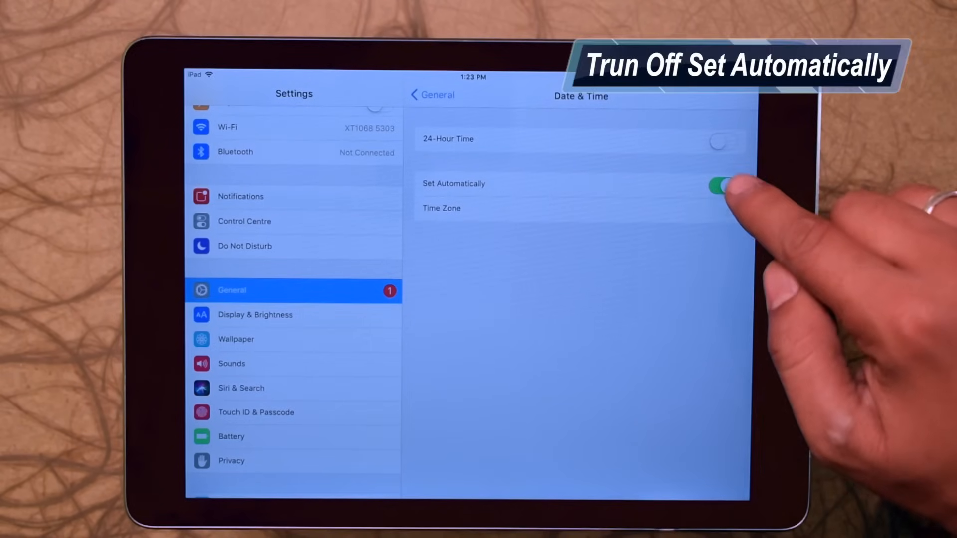
{"action": "left_click", "coordinate": [722, 185]}
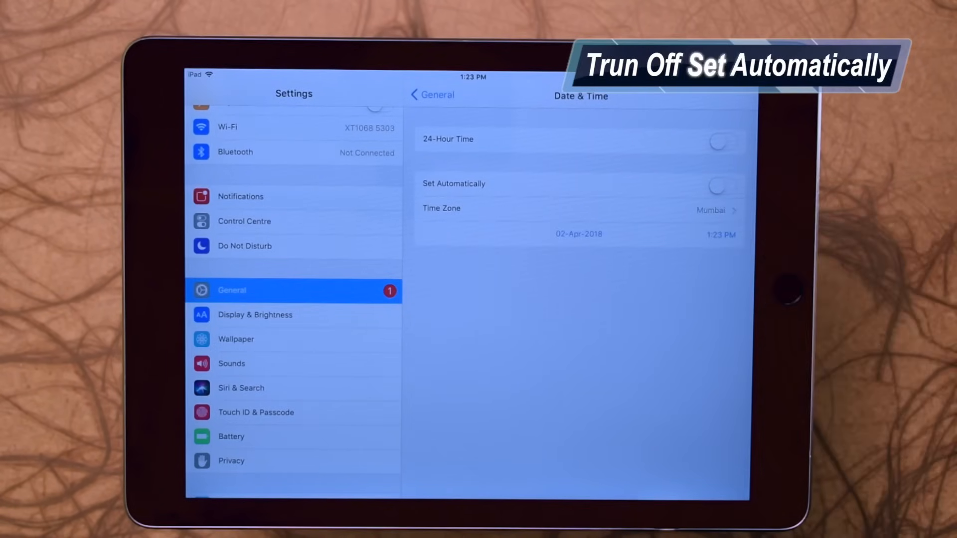
{"action": "left_click", "coordinate": [720, 186]}
{"action": "type", "text": "ind"}
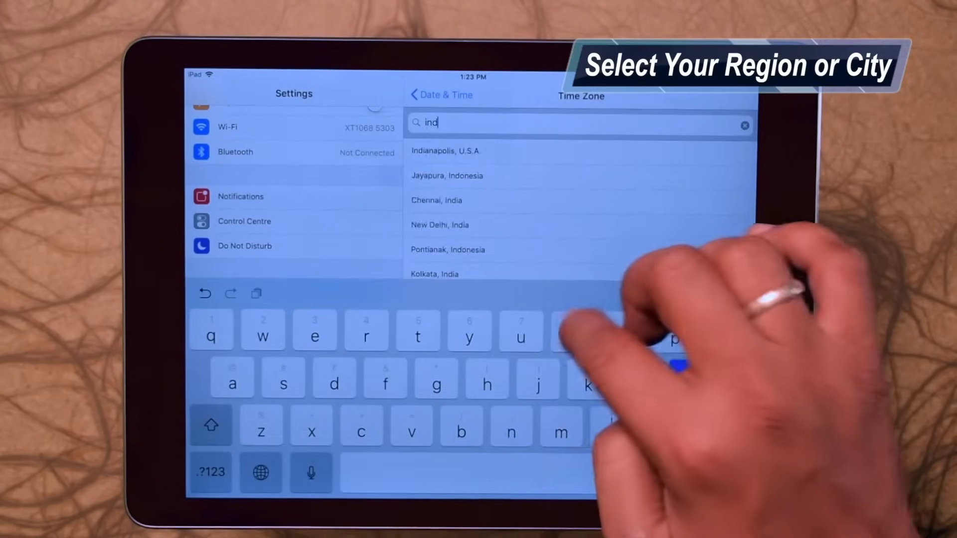
{"action": "type", "text": "a"}
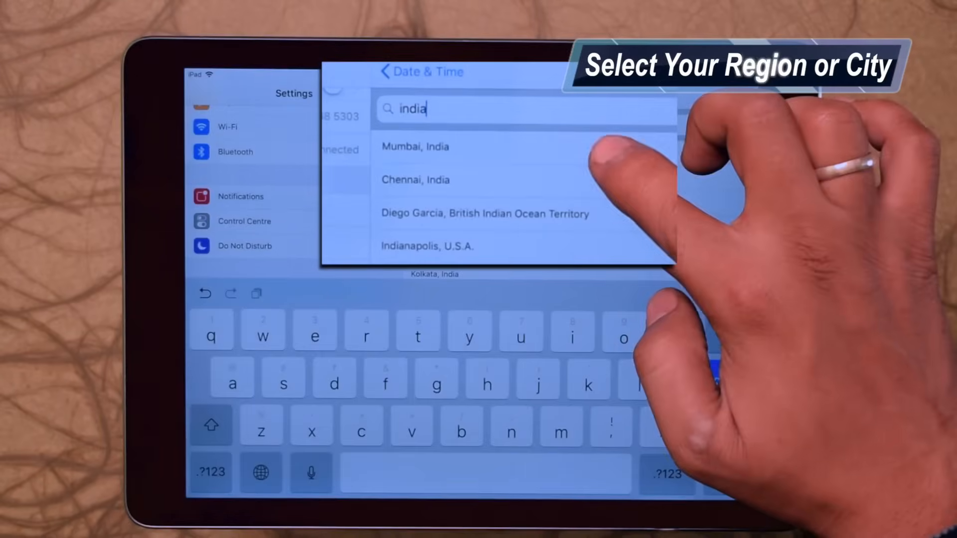
{"action": "left_click", "coordinate": [415, 147]}
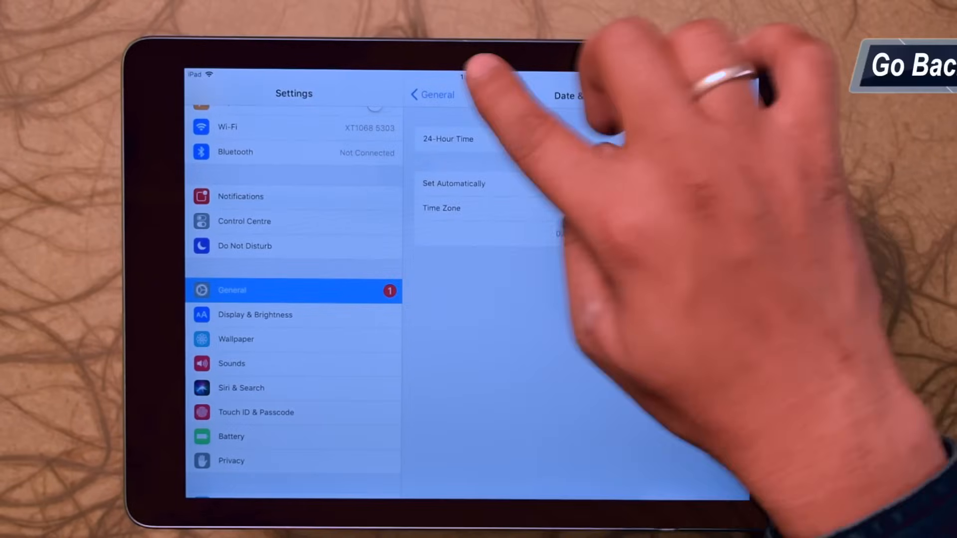
Step: Run Reset Network Settings under General > Reset and confirm the reset
{"action": "left_click", "coordinate": [422, 95]}
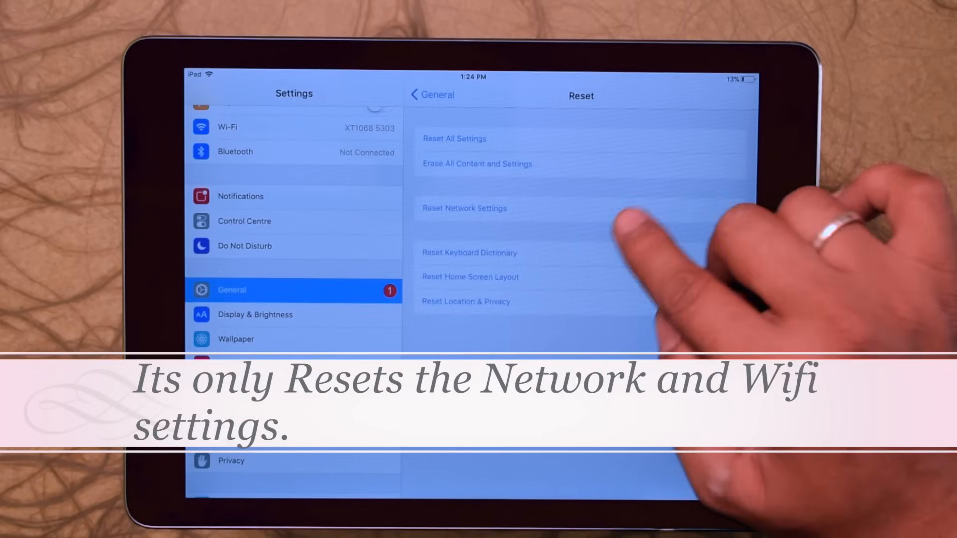
{"action": "left_click", "coordinate": [465, 208]}
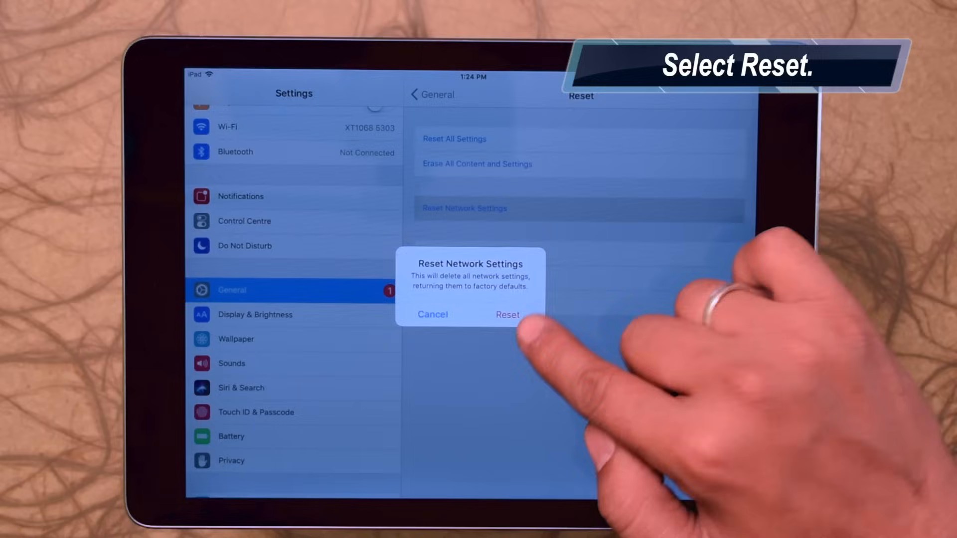
{"action": "left_click", "coordinate": [507, 315]}
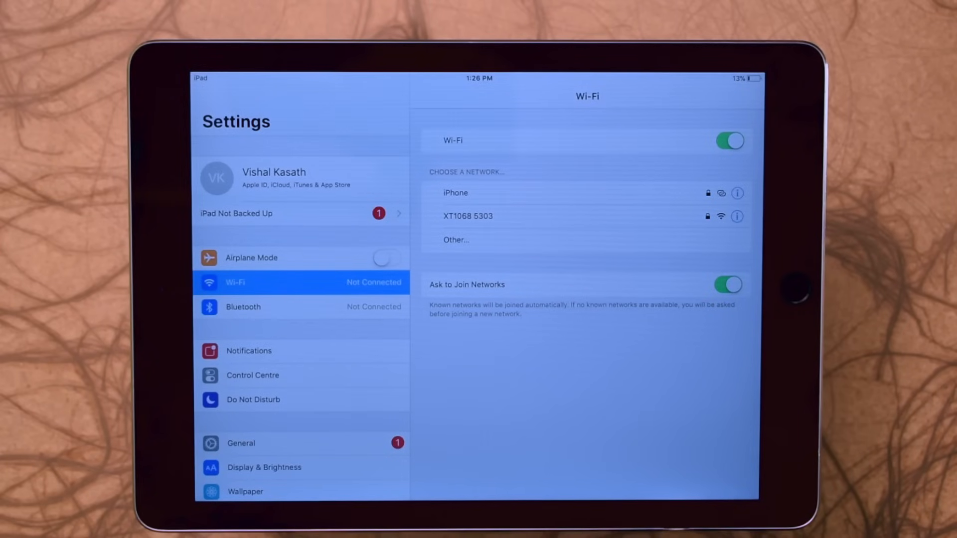
Step: Join the Wi-Fi network 'iPhone' using its password
{"action": "left_click", "coordinate": [456, 193]}
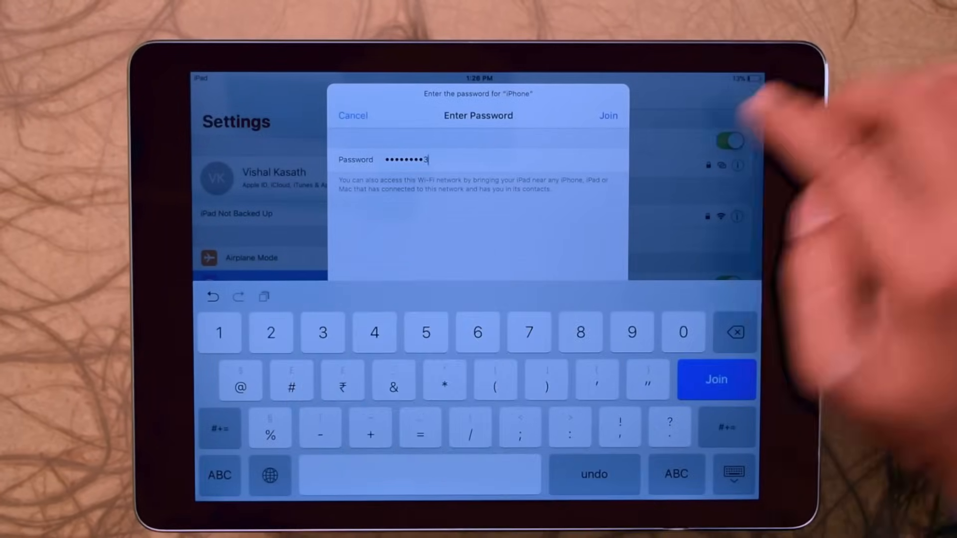
{"action": "left_click", "coordinate": [718, 380]}
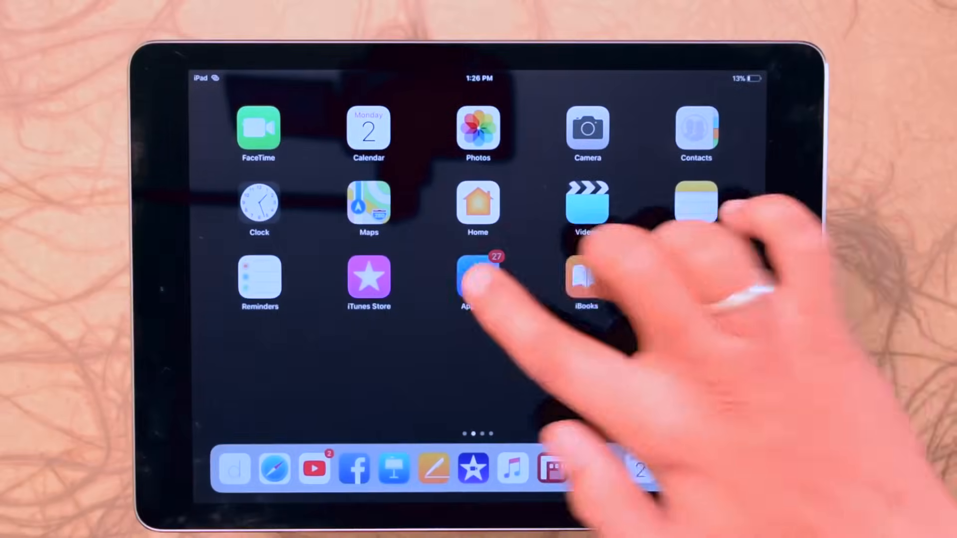
Step: Reopen the App Store, view Today stories, and scroll through search results for 'lite'
{"action": "left_click", "coordinate": [477, 280]}
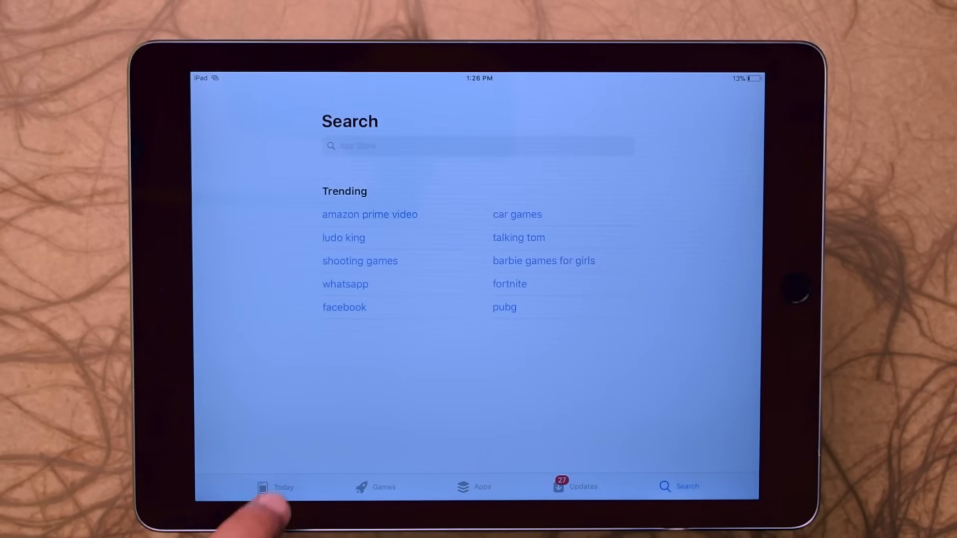
{"action": "left_click", "coordinate": [262, 488]}
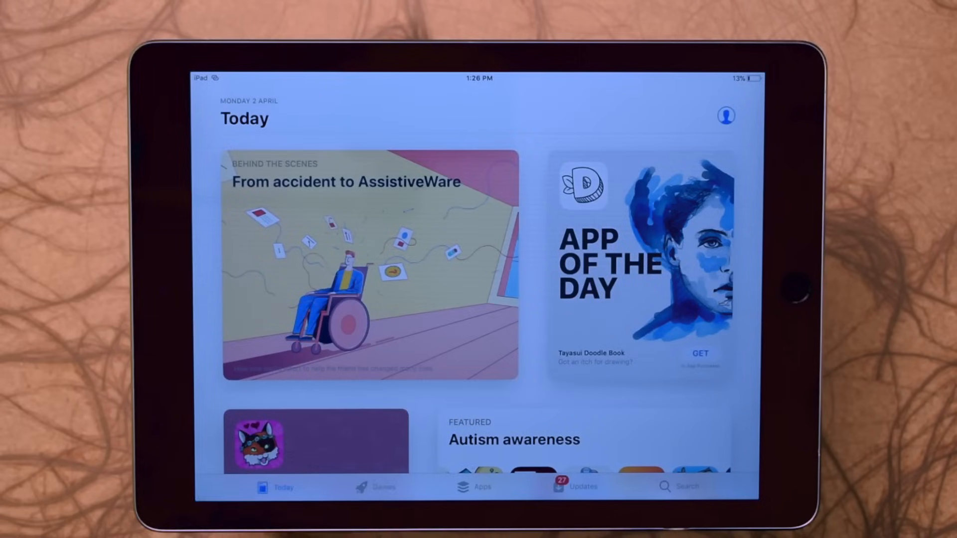
{"action": "left_click", "coordinate": [376, 487]}
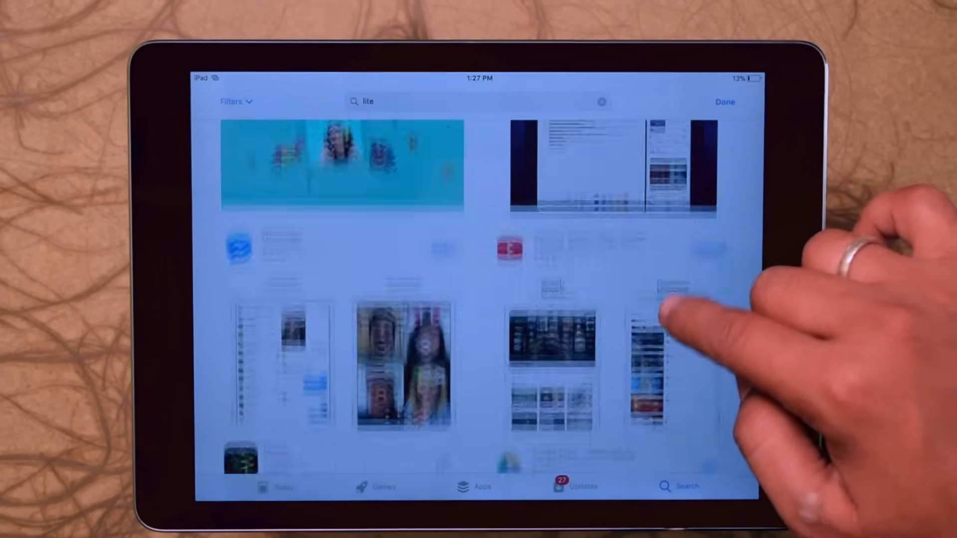
{"action": "scroll", "scroll_direction": "down", "scroll_amount": 3}
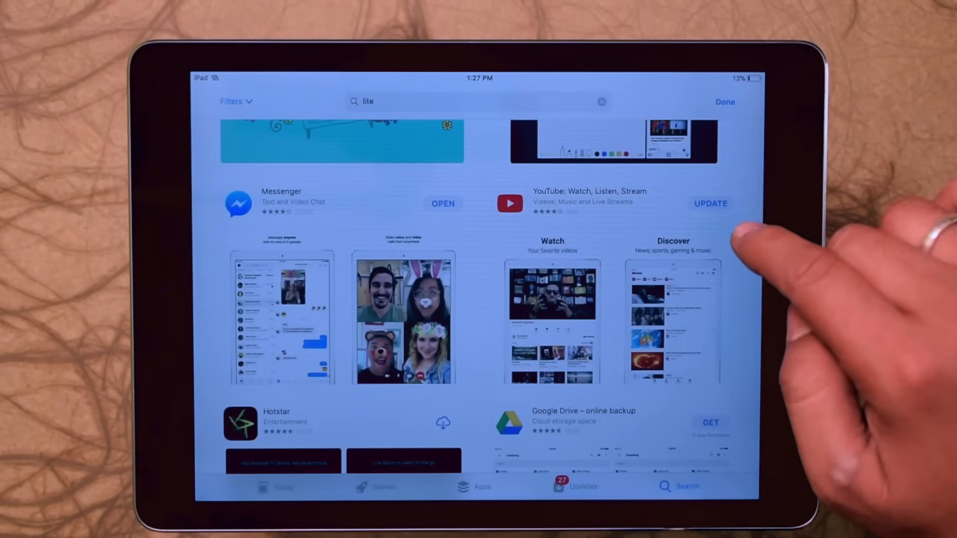
{"action": "scroll", "scroll_direction": "down", "scroll_amount": 3}
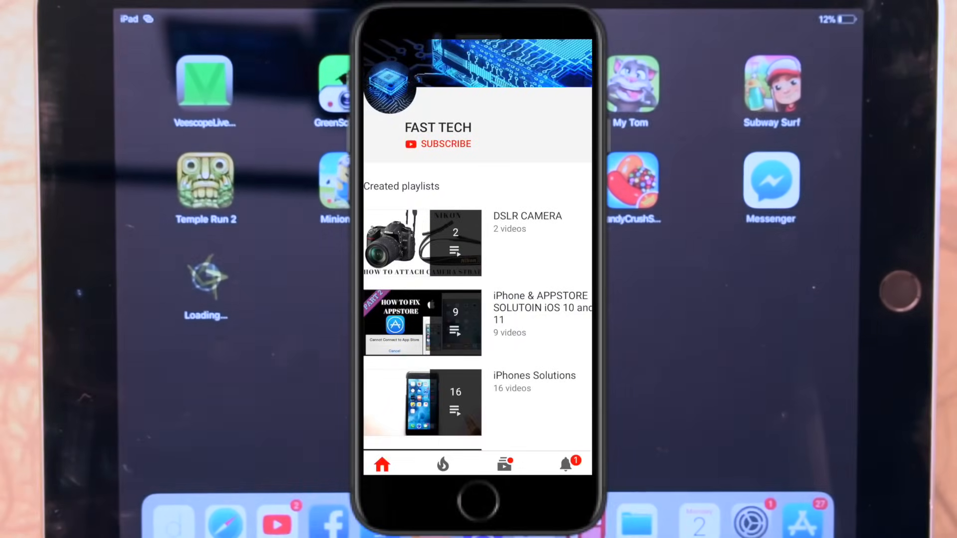
Step: Subscribe to the FAST TECH YouTube channel and tap its notification bell
{"action": "left_click", "coordinate": [446, 144]}
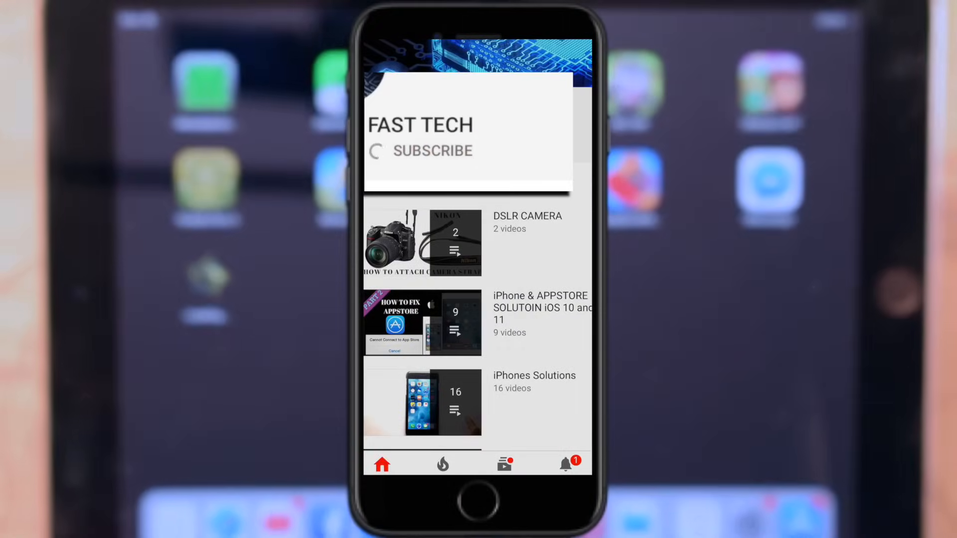
{"action": "left_click", "coordinate": [431, 151]}
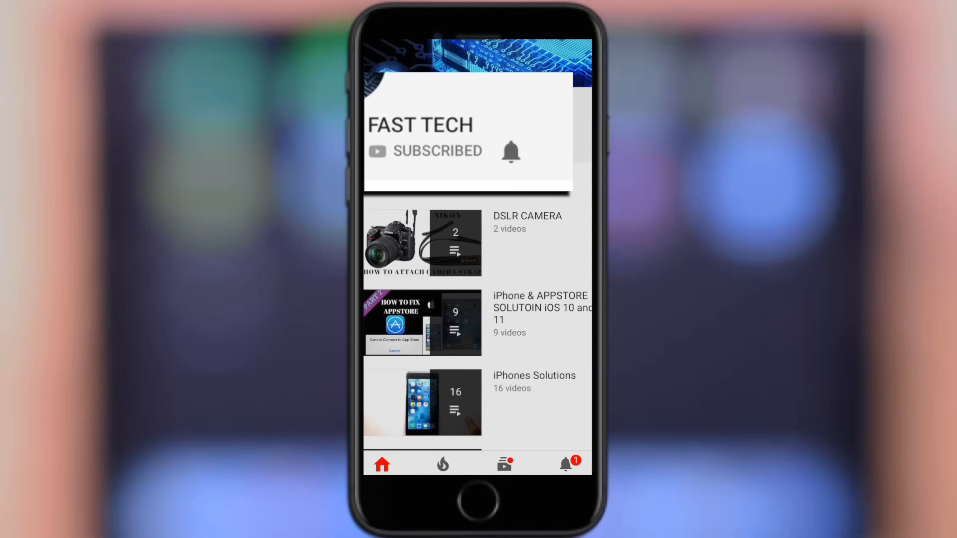